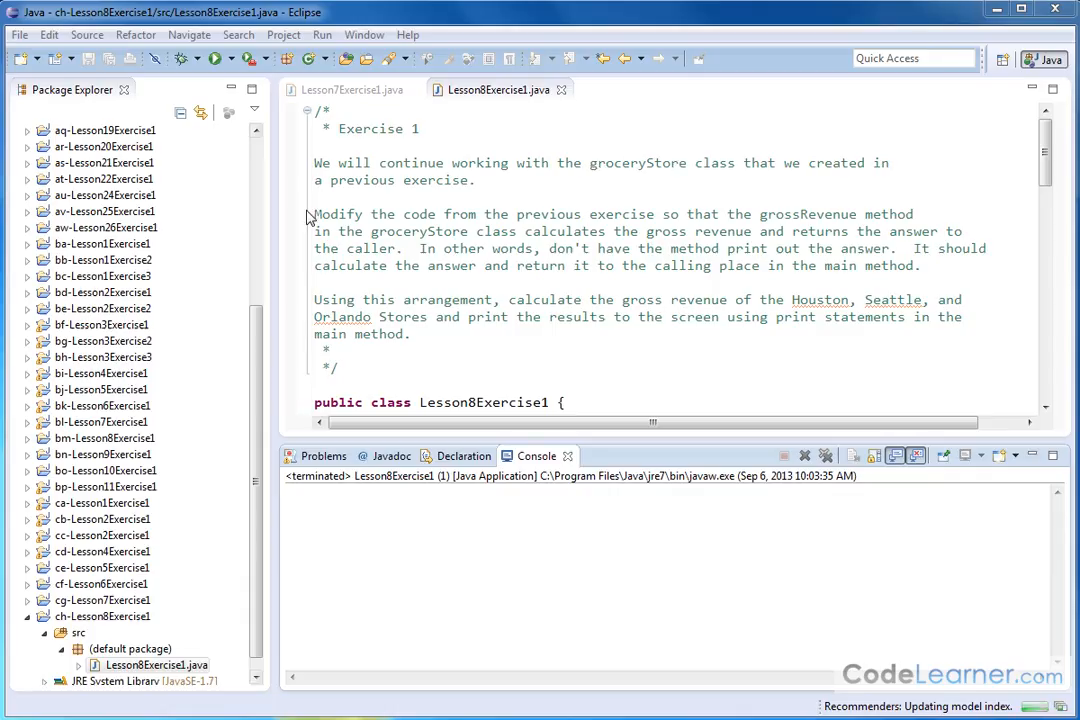
# - Compare Lesson7Exercise1's printing grossRevenue with the new version's double return type
pyautogui.moveTo(314, 214); pyautogui.dragTo(436, 214)
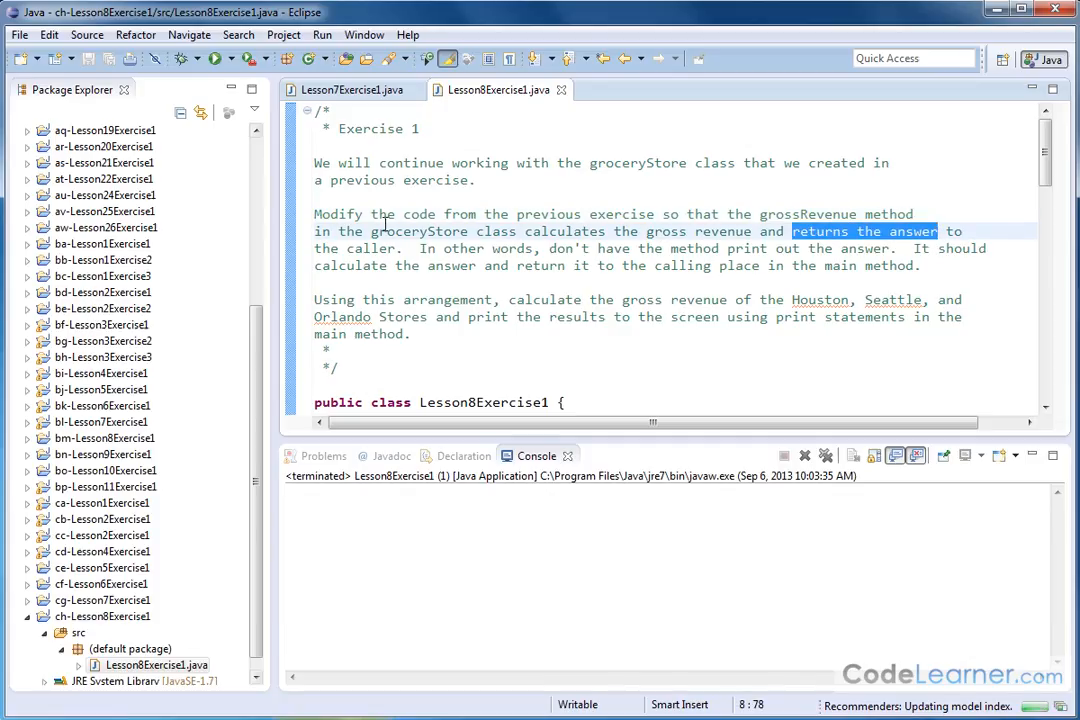
pyautogui.moveTo(616, 236)
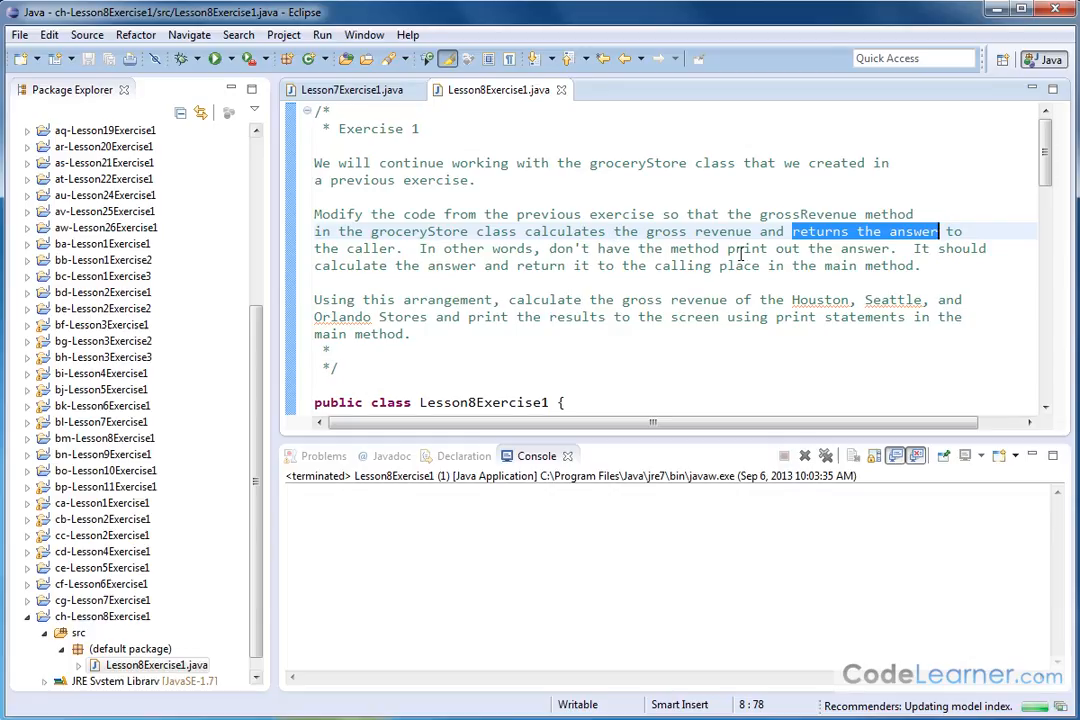
pyautogui.moveTo(428, 264)
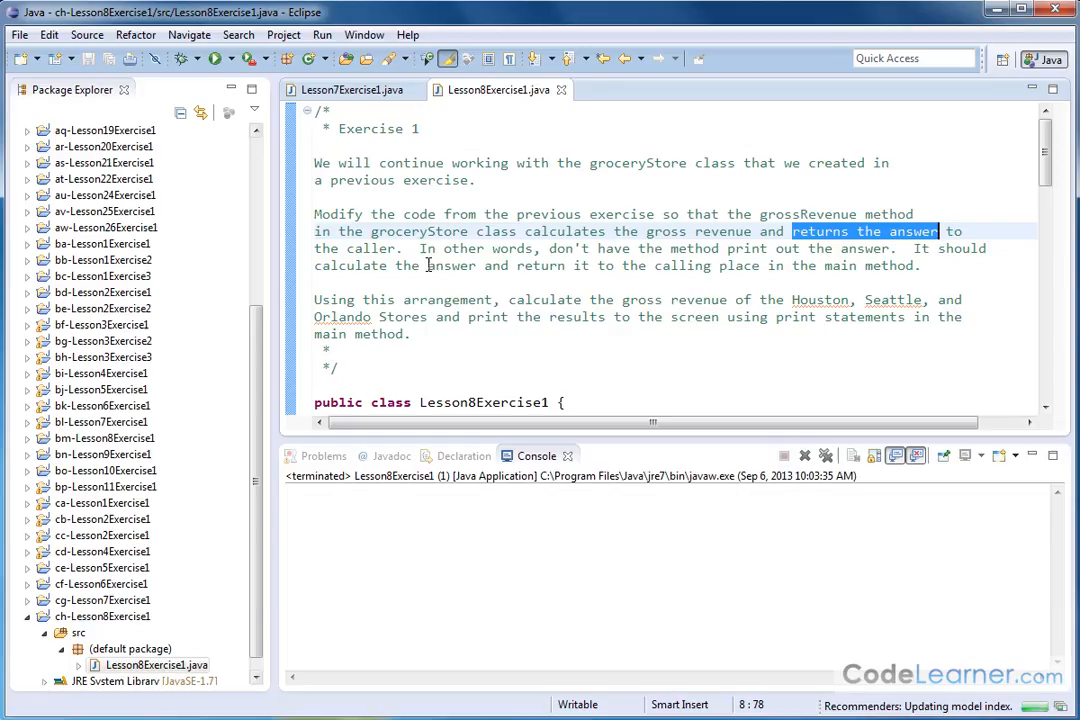
pyautogui.moveTo(728, 264)
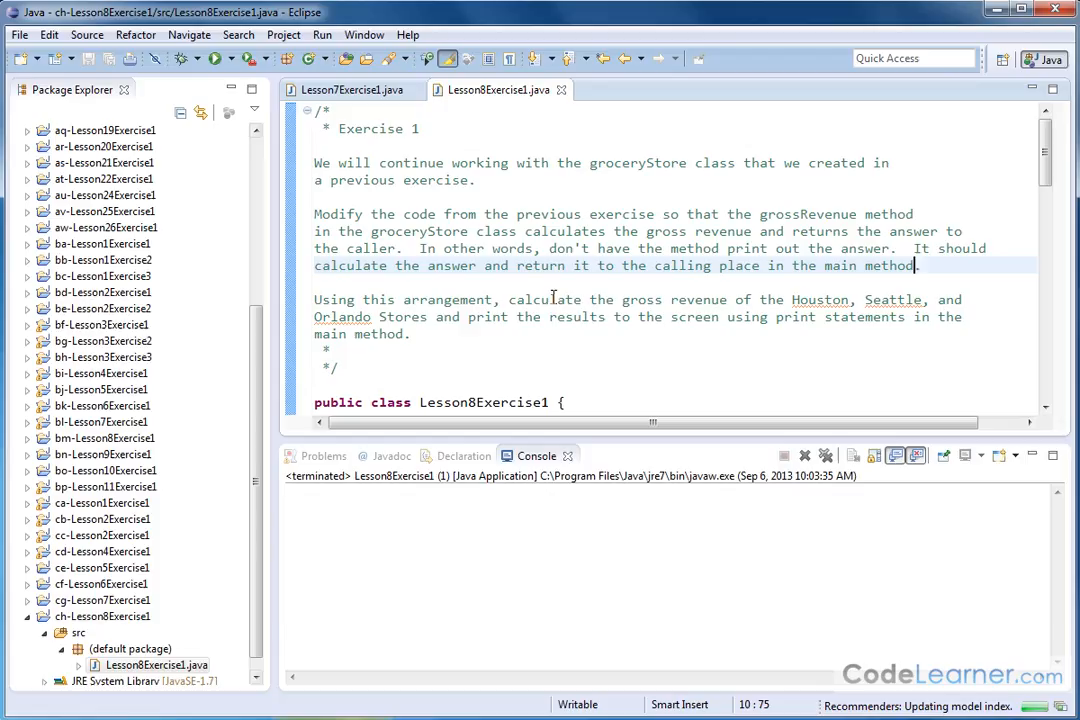
pyautogui.moveTo(610, 316)
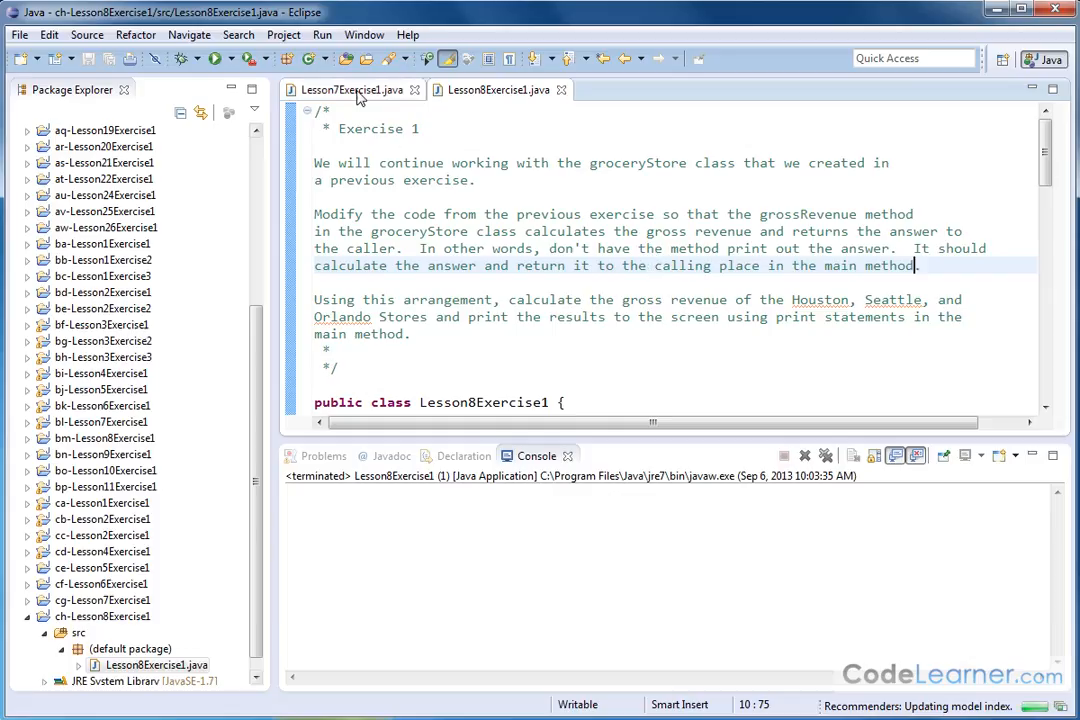
pyautogui.click(356, 88)
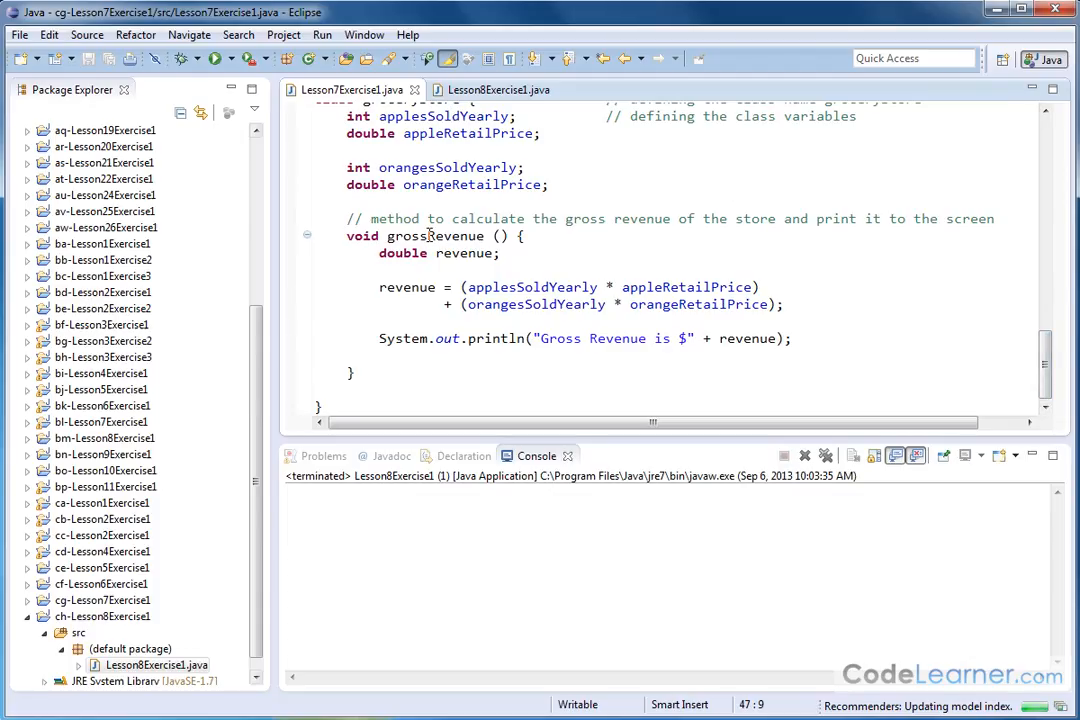
pyautogui.moveTo(516, 252)
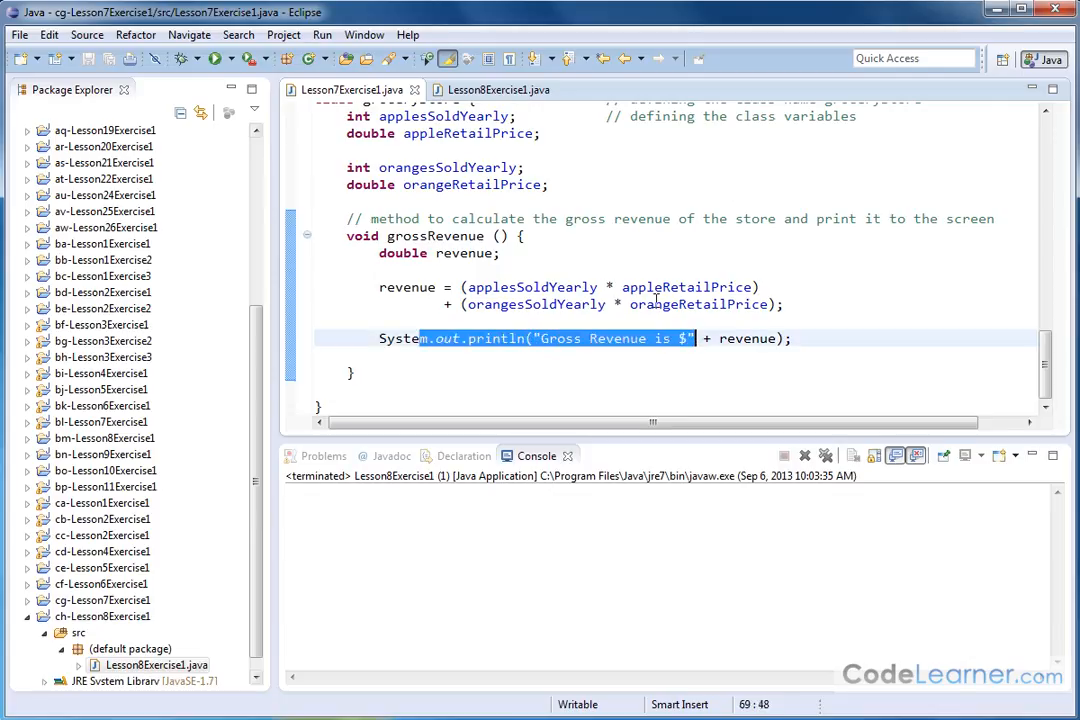
pyautogui.click(496, 90)
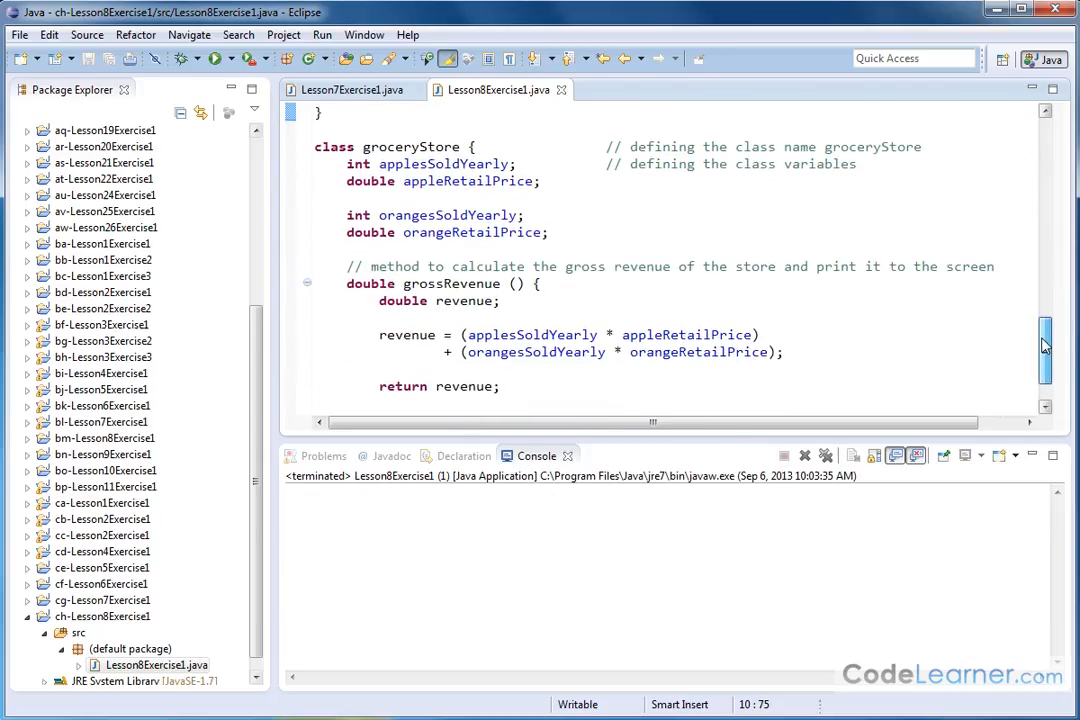
pyautogui.scroll(-3)
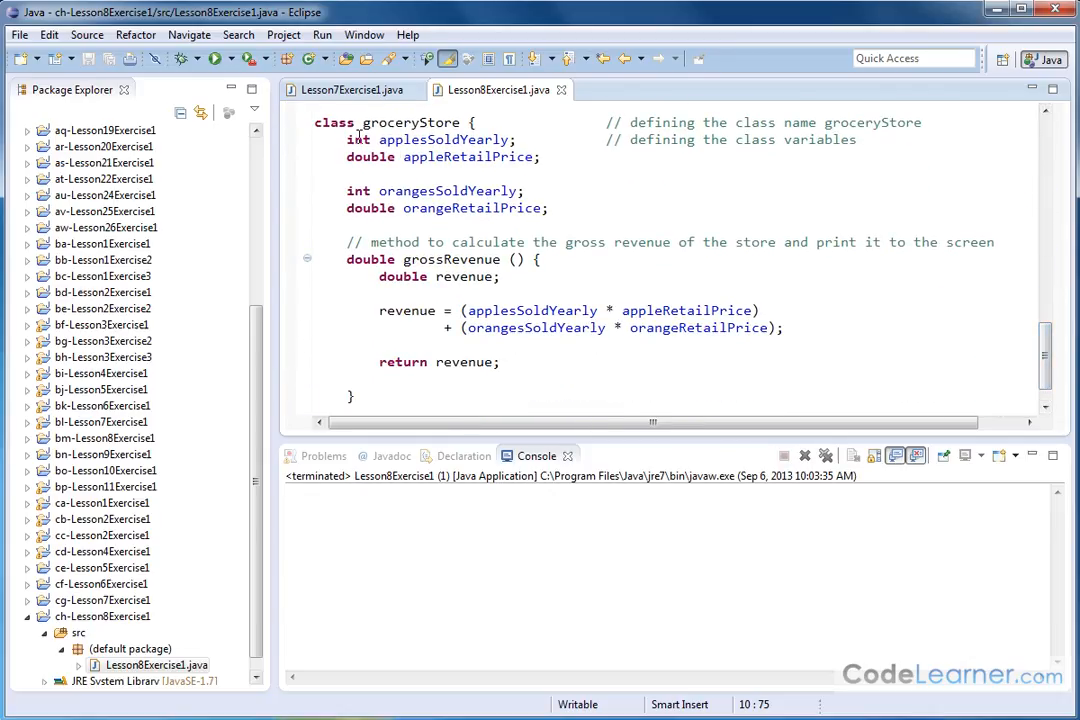
pyautogui.moveTo(348, 140); pyautogui.dragTo(548, 208)
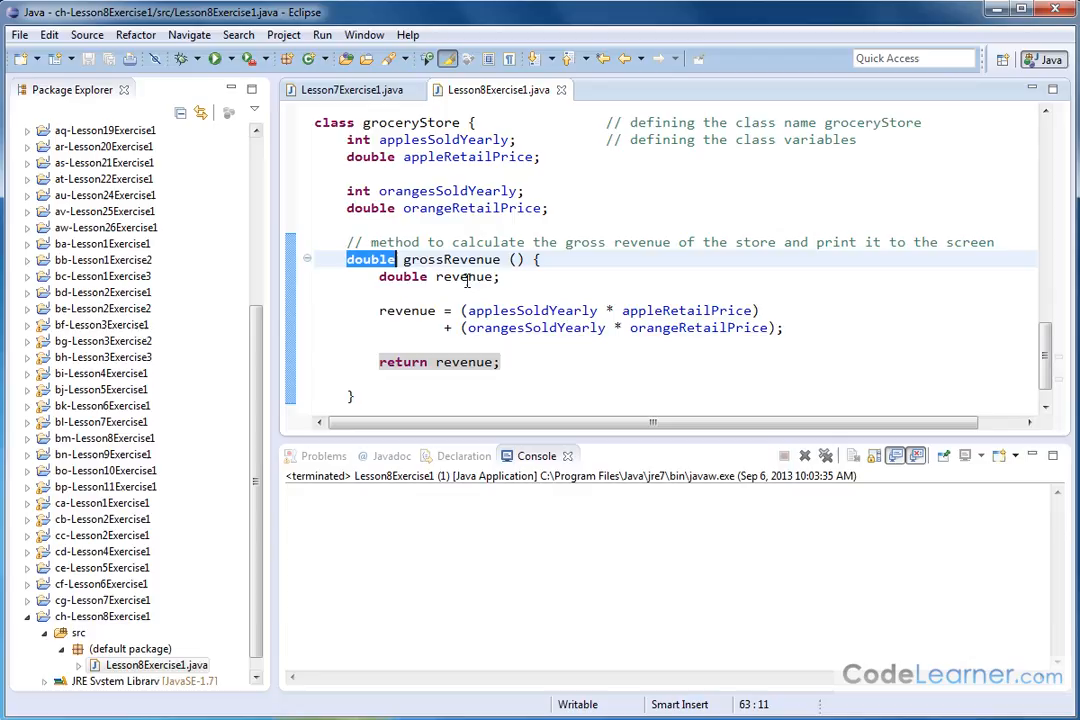
pyautogui.moveTo(468, 360)
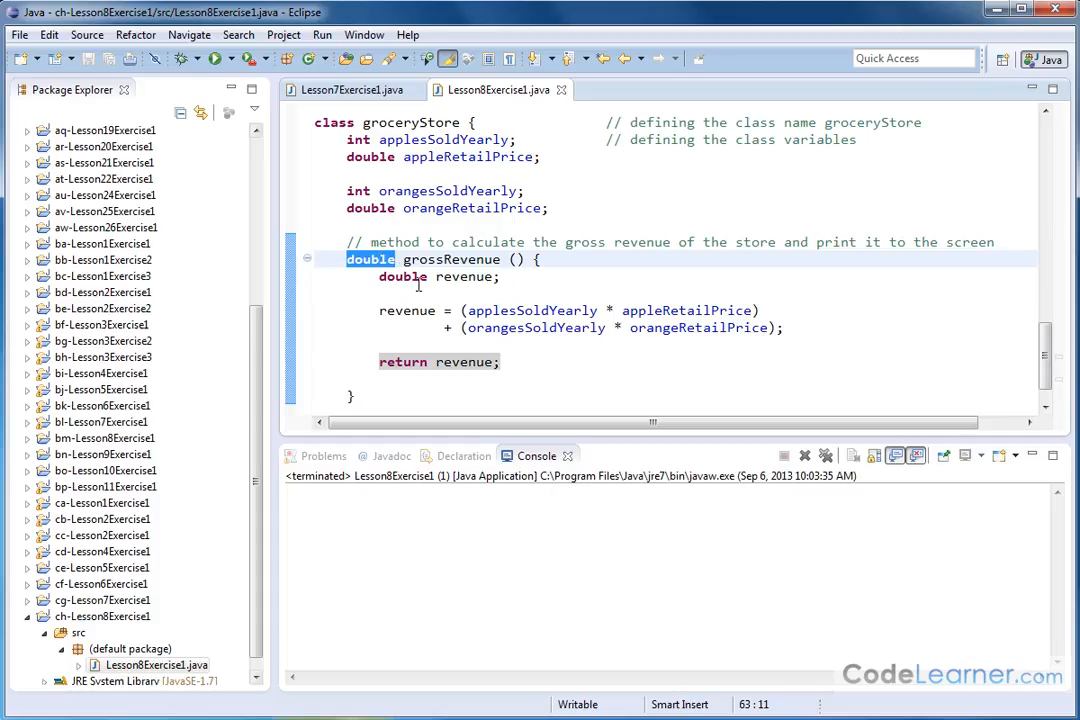
pyautogui.click(500, 360)
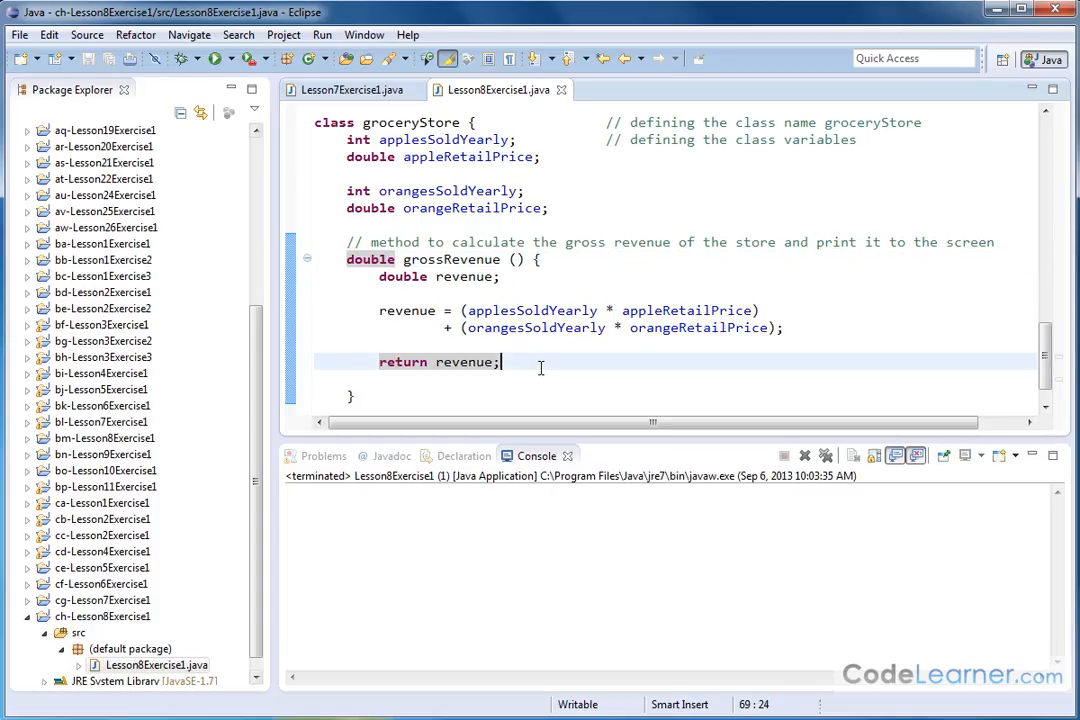
# - Review the revenueHouston print statement, then run Lesson8Exercise1 printing Houston $901.89, Seattle $1424.12, Orlando $623.96
pyautogui.scroll(-3)
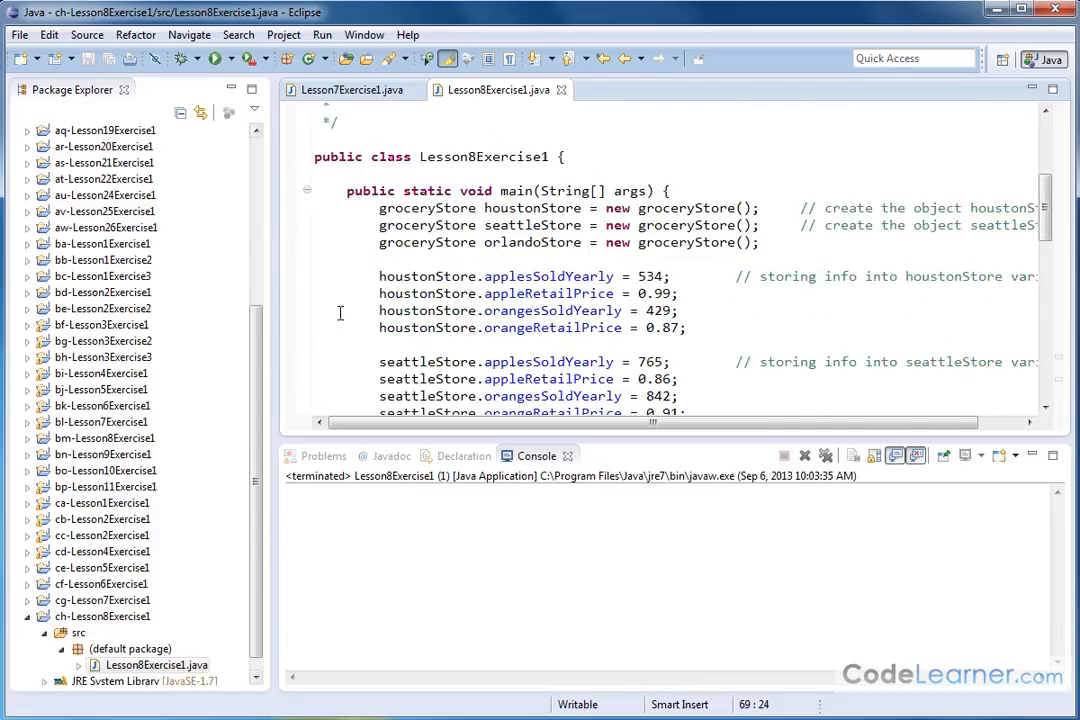
pyautogui.scroll(-3)
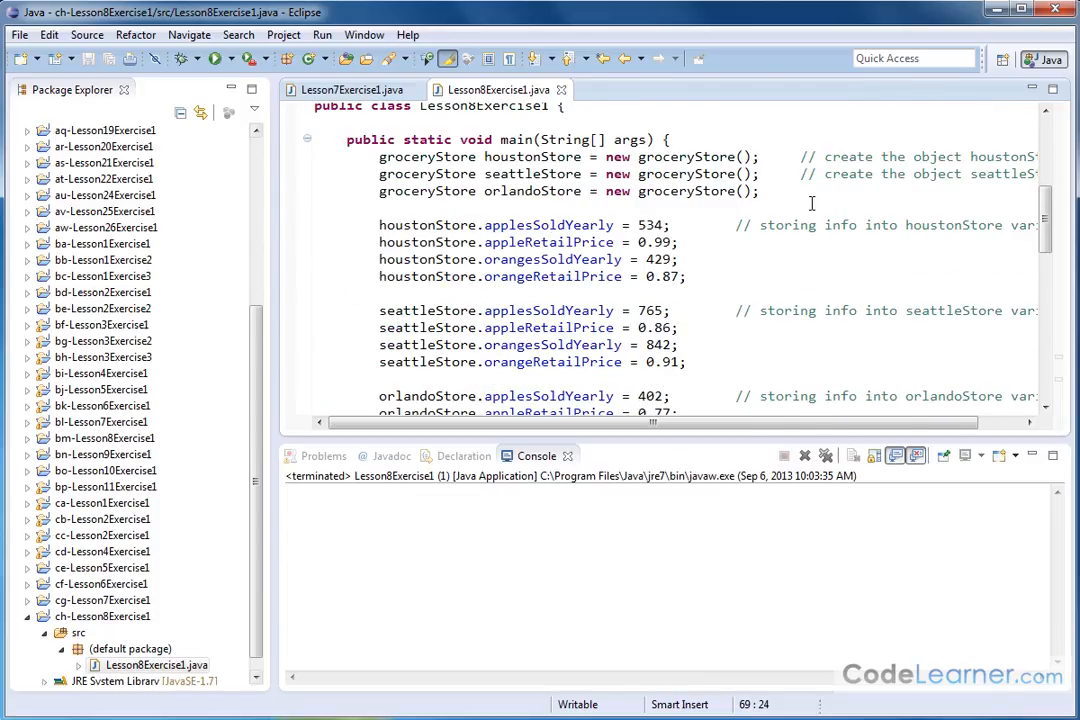
pyautogui.scroll(-3)
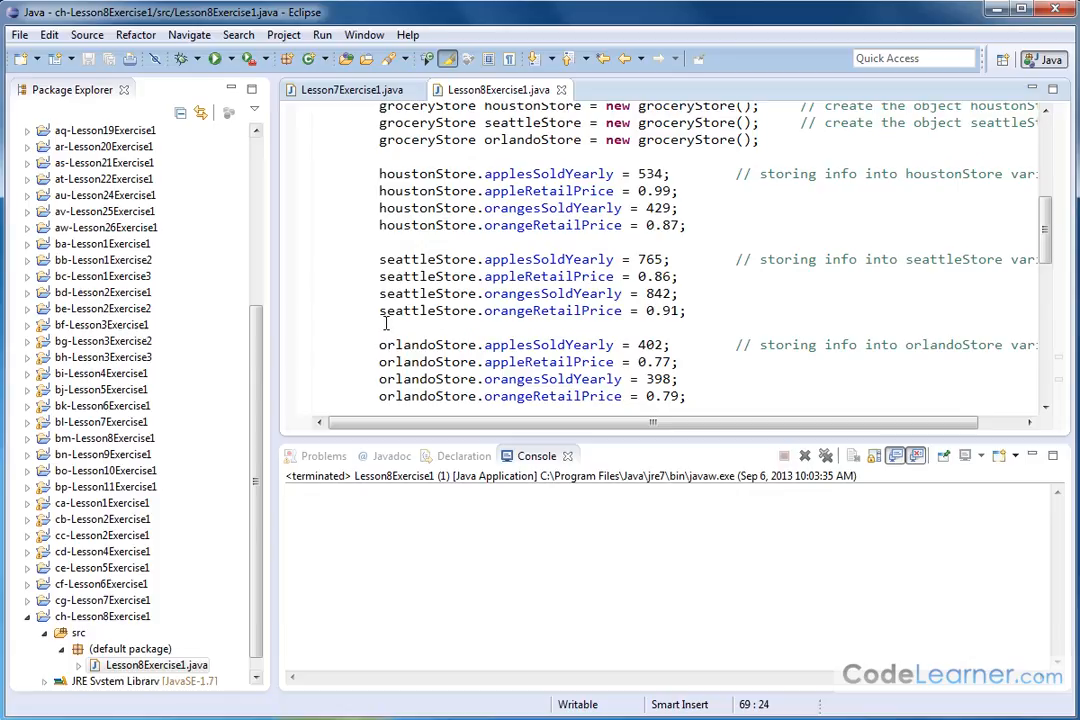
pyautogui.scroll(-3)
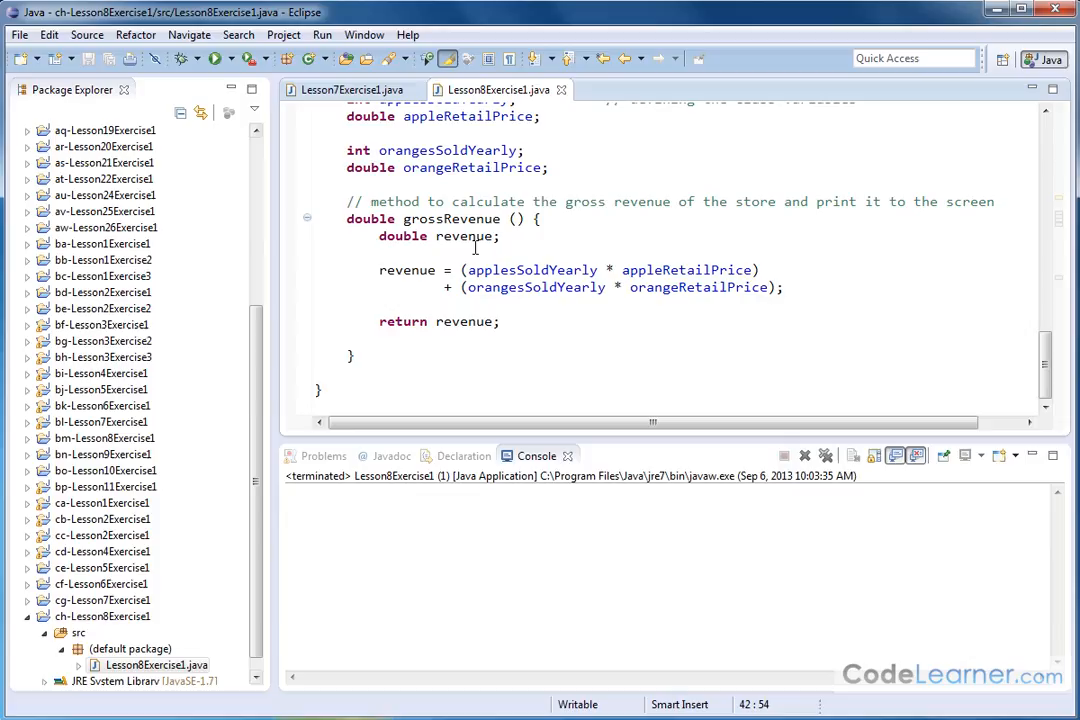
pyautogui.moveTo(624, 288)
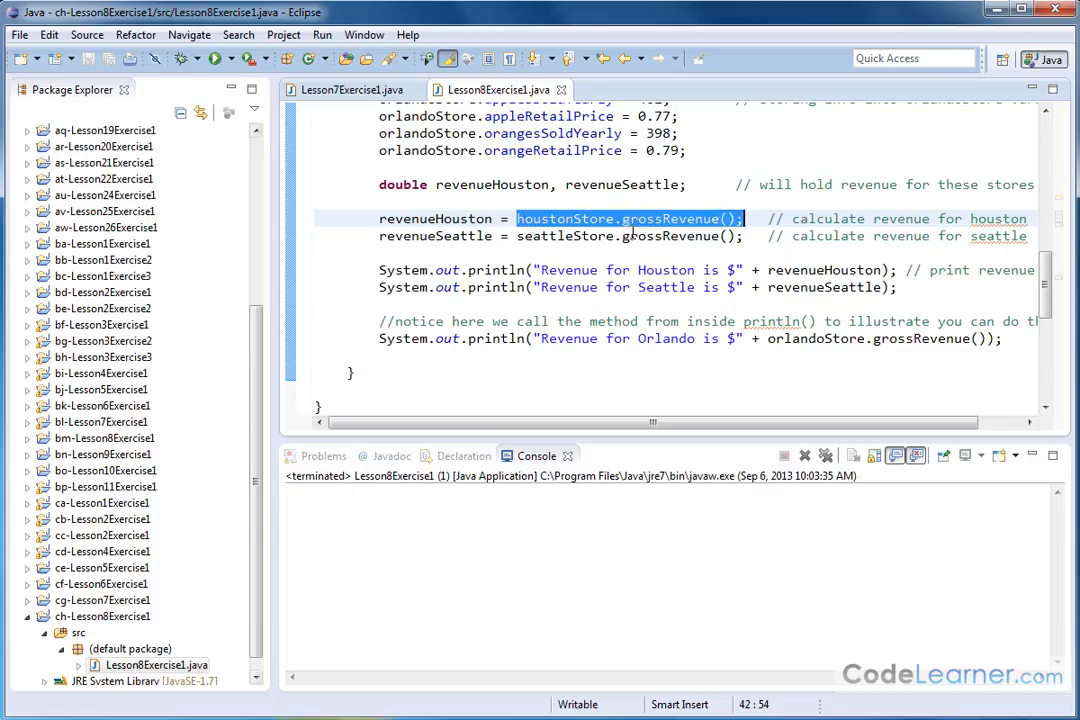
pyautogui.moveTo(556, 370)
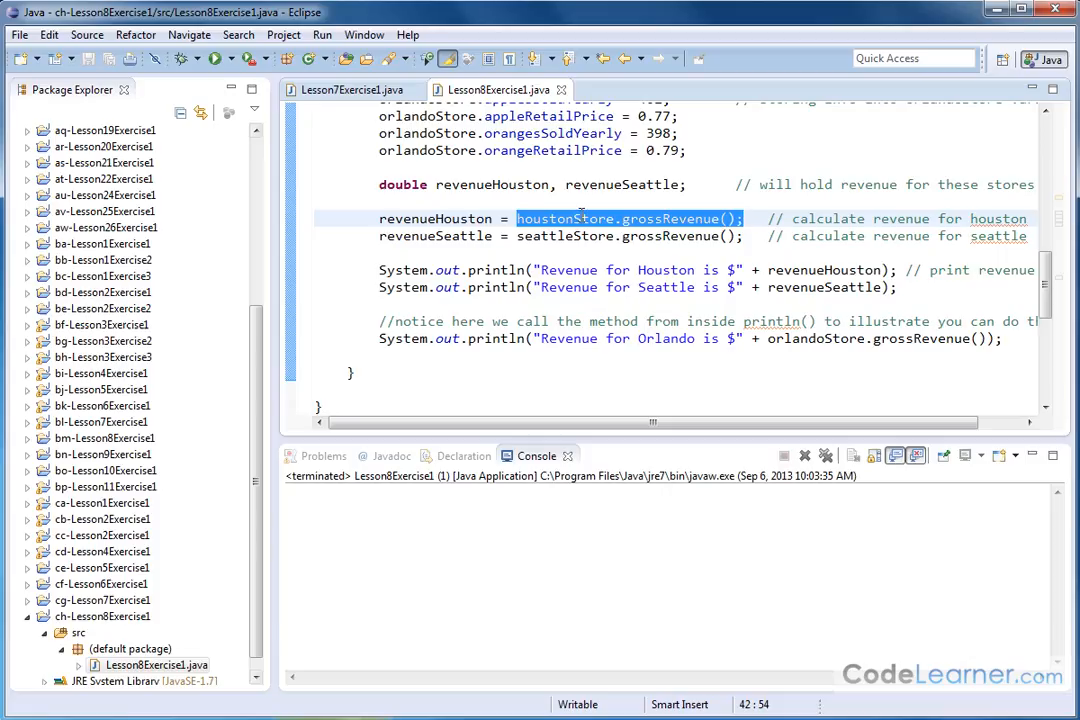
pyautogui.moveTo(448, 232)
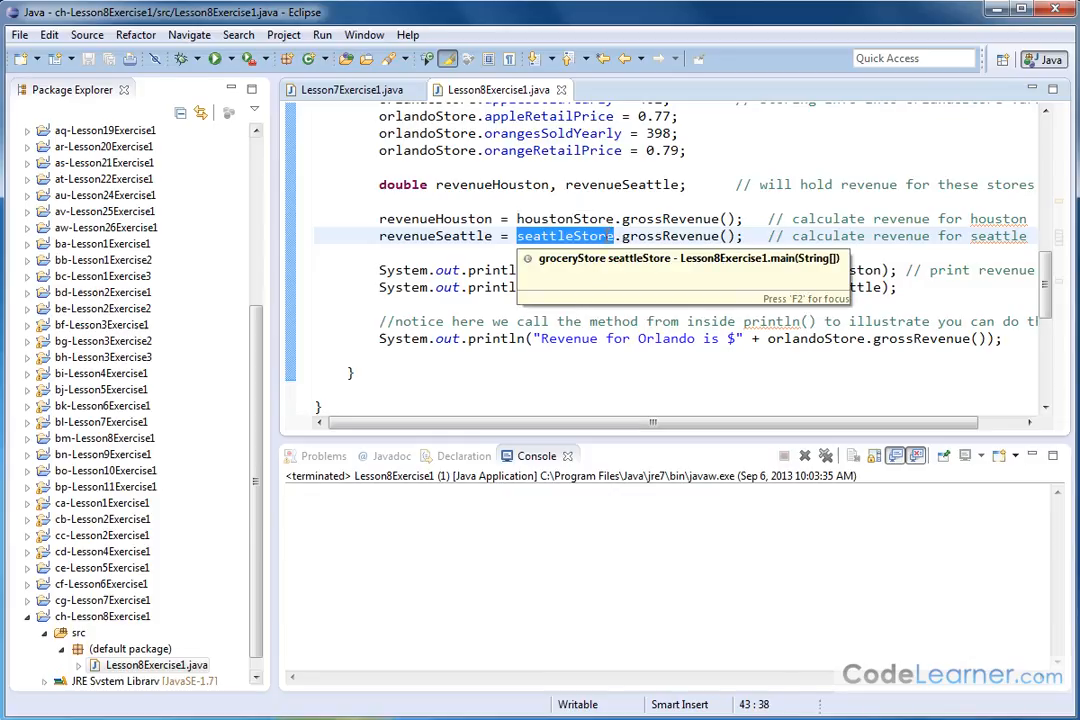
pyautogui.click(436, 270)
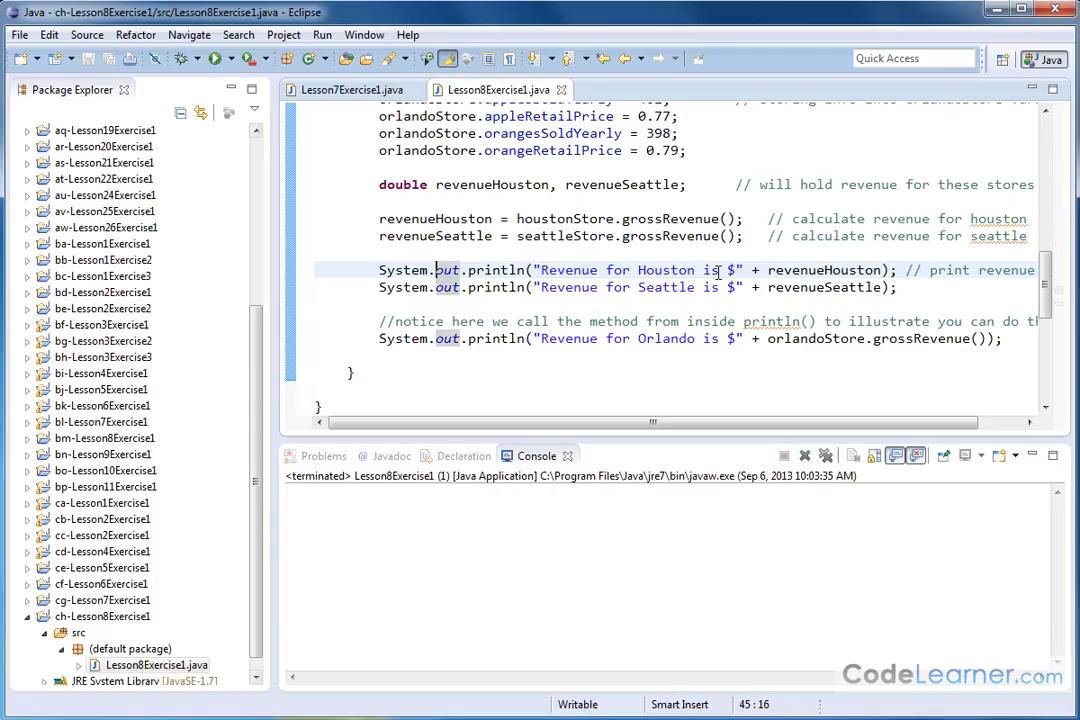
pyautogui.doubleClick(824, 270)
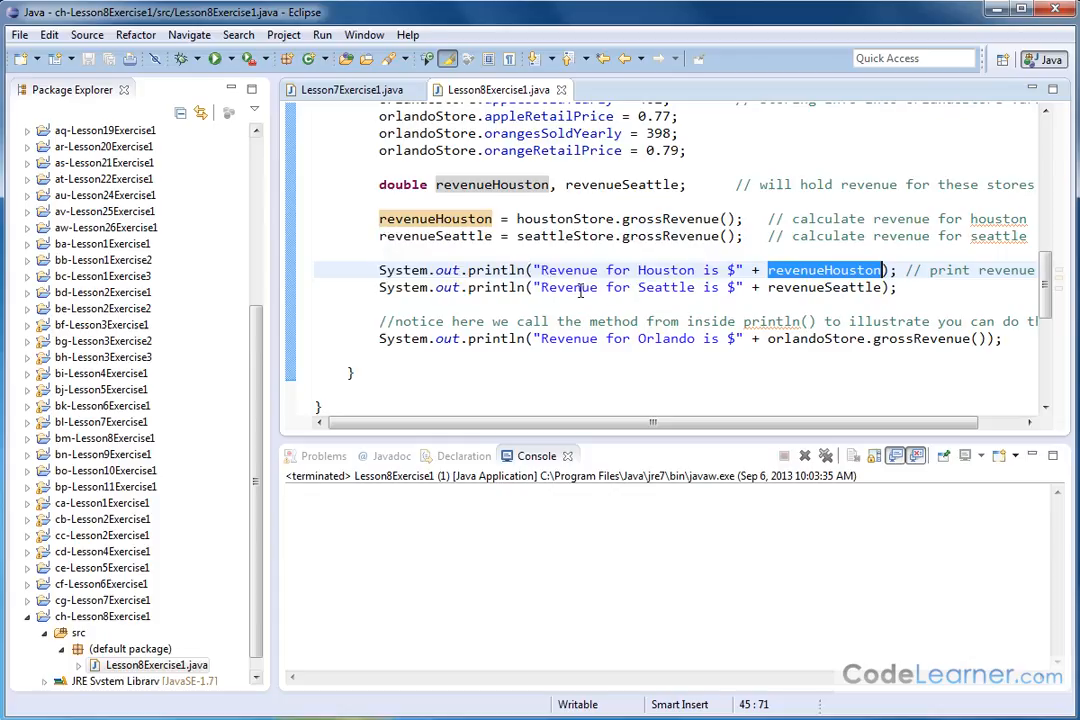
pyautogui.doubleClick(824, 288)
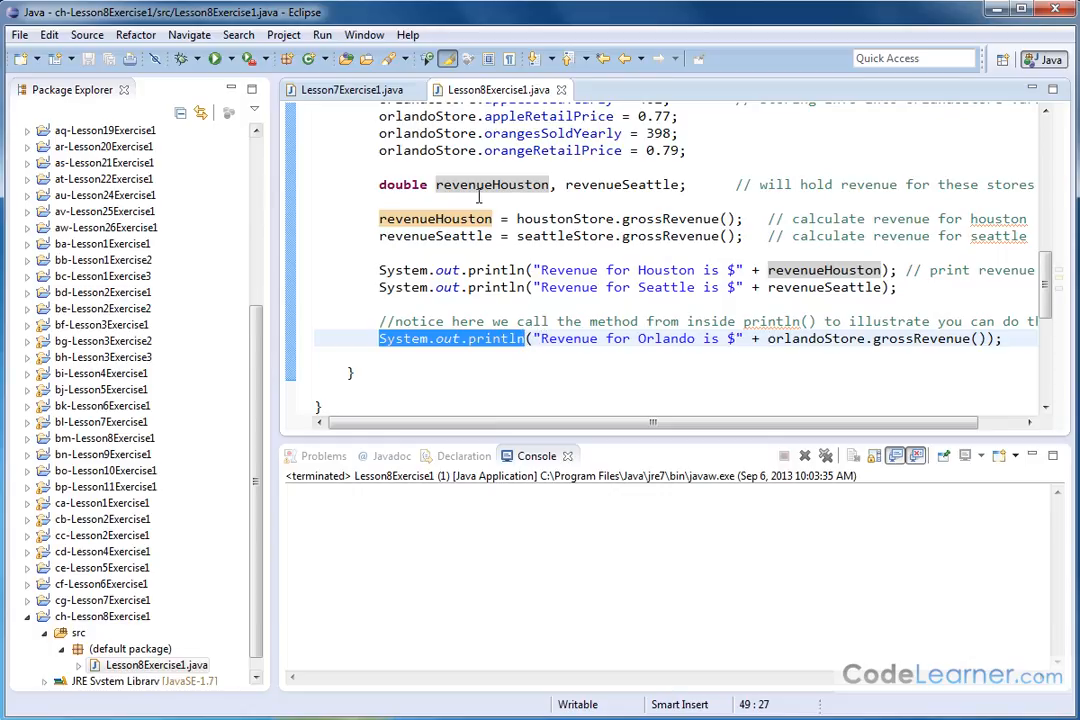
pyautogui.moveTo(812, 290)
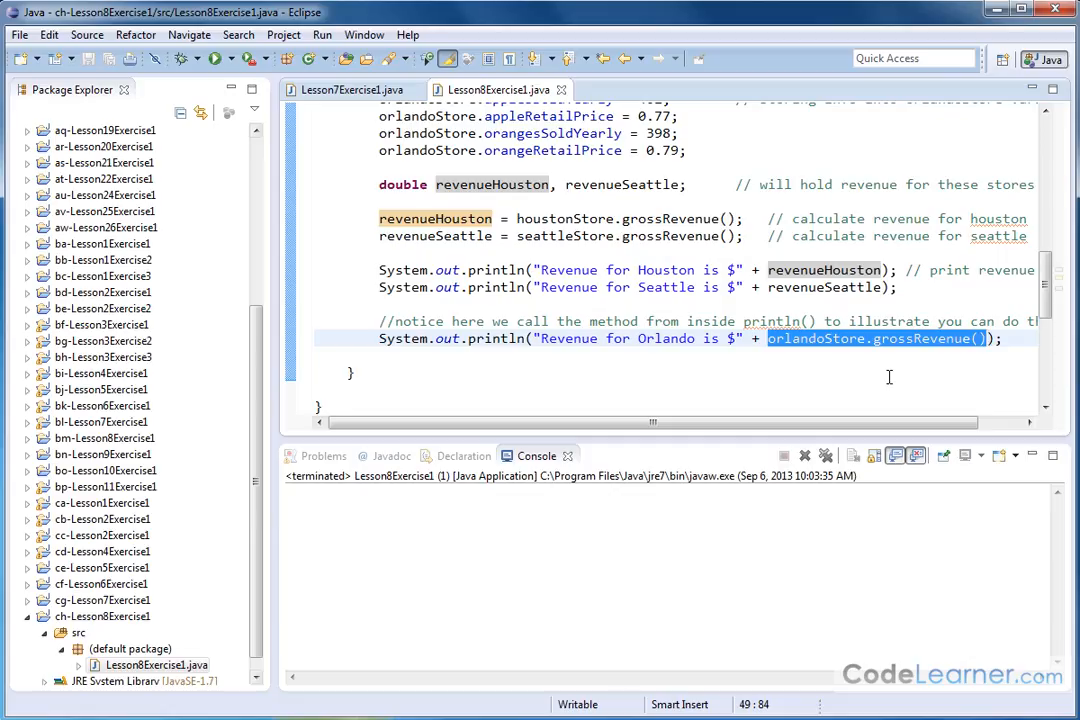
pyautogui.moveTo(890, 378)
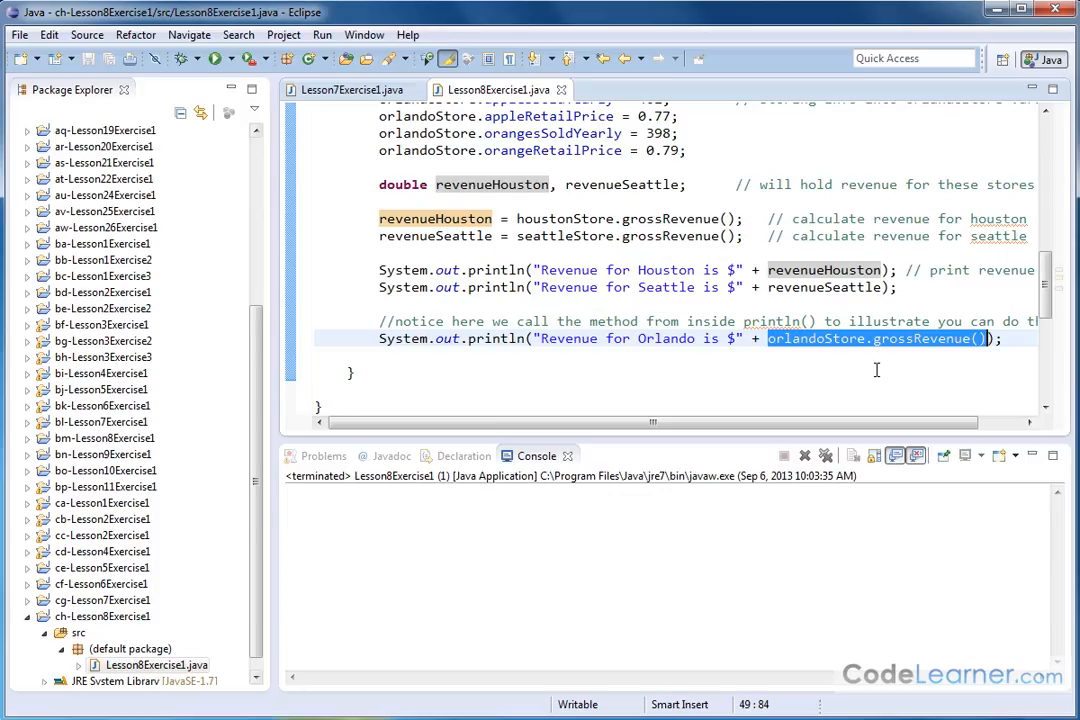
pyautogui.moveTo(868, 356)
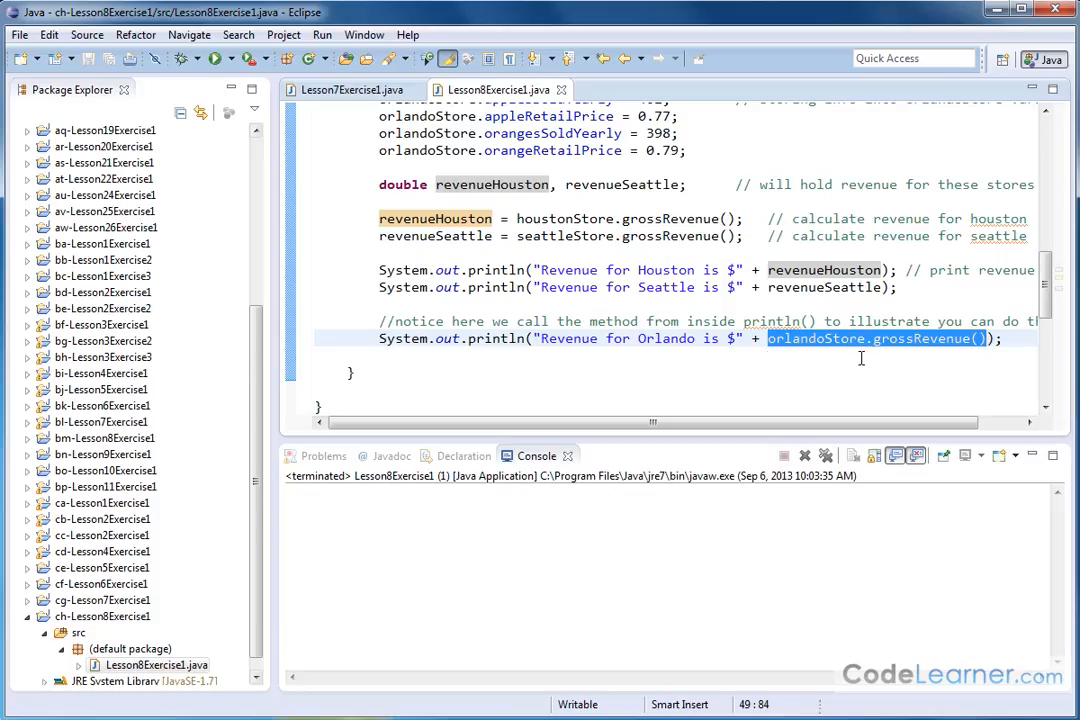
pyautogui.moveTo(846, 360)
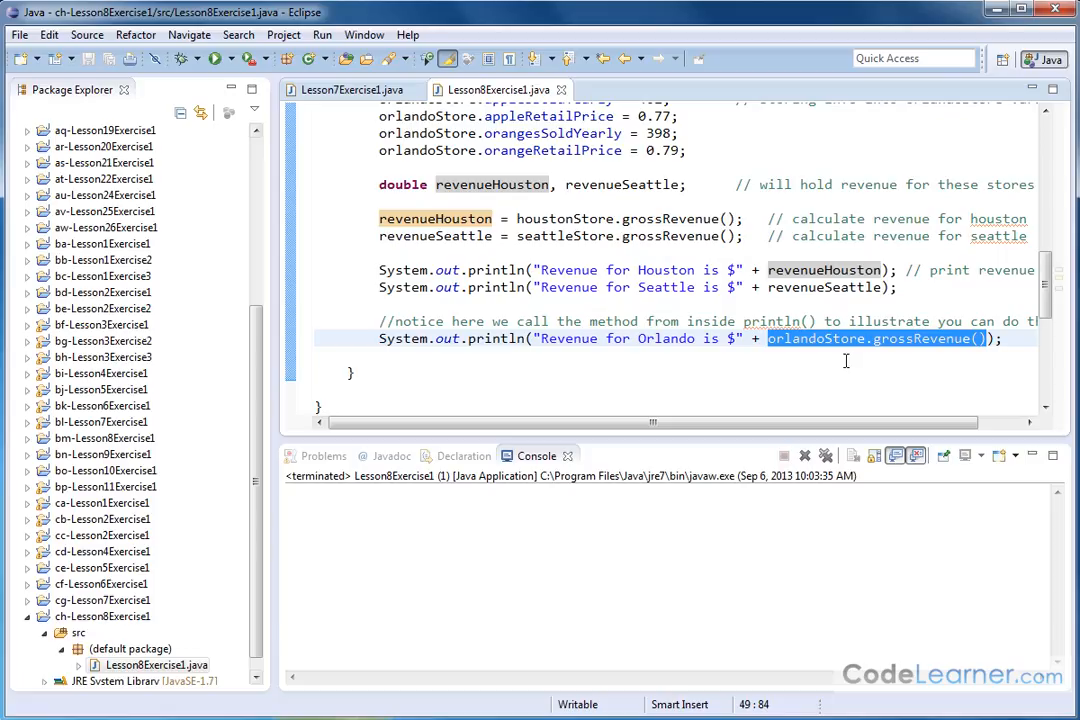
pyautogui.moveTo(904, 352)
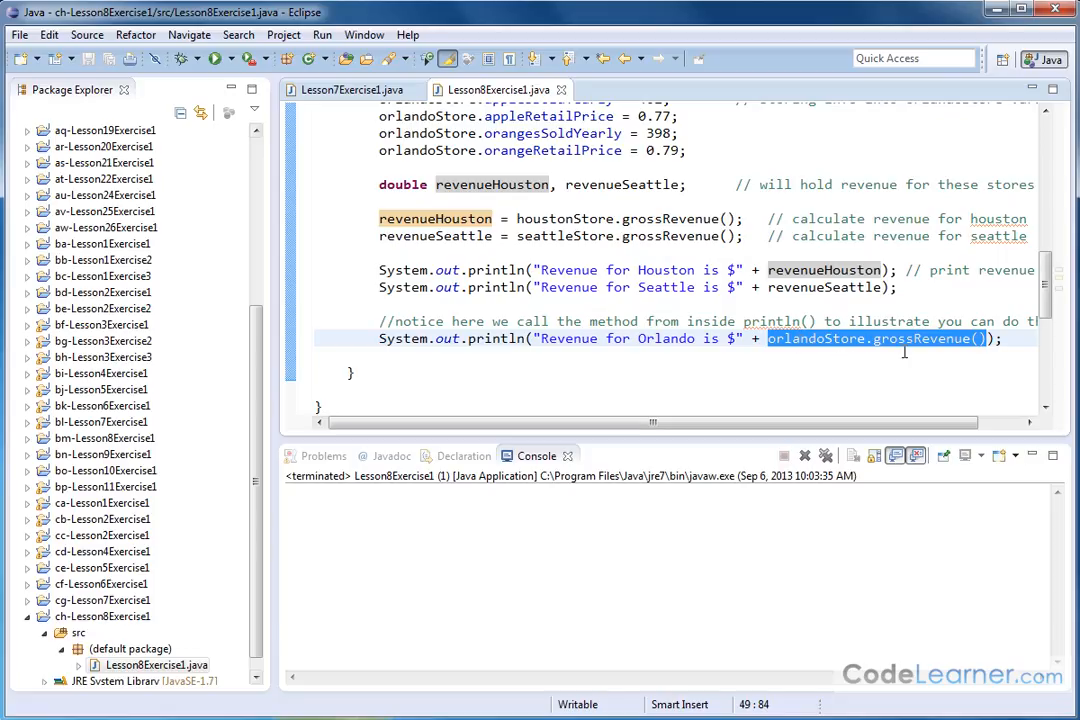
pyautogui.moveTo(550, 338)
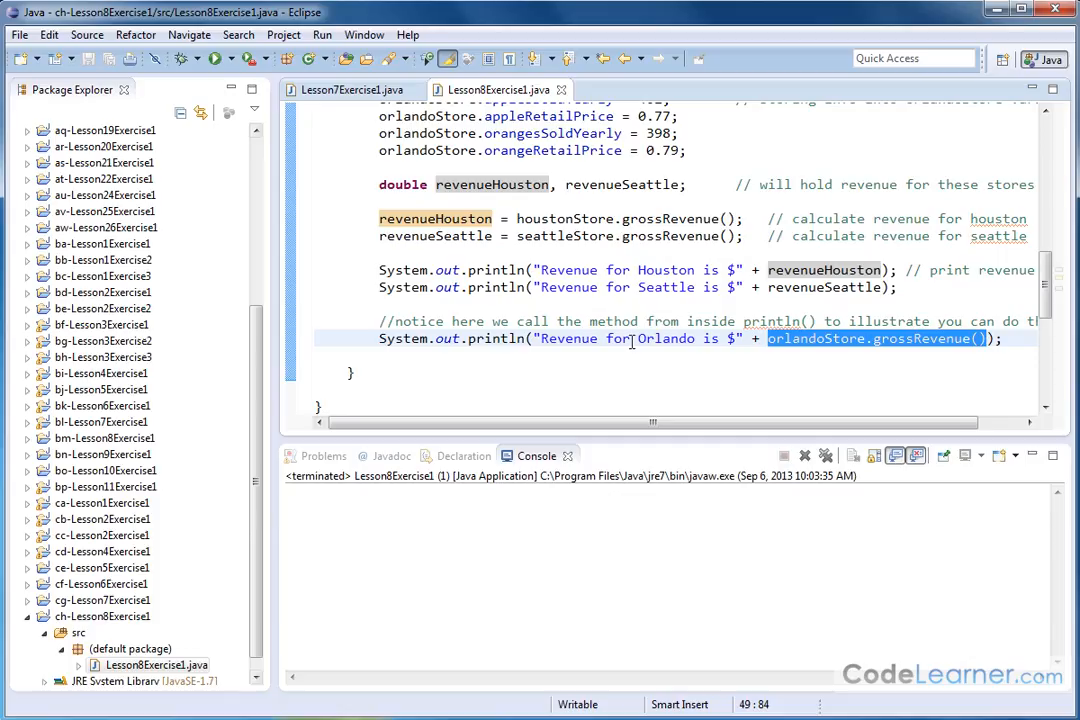
pyautogui.moveTo(628, 340)
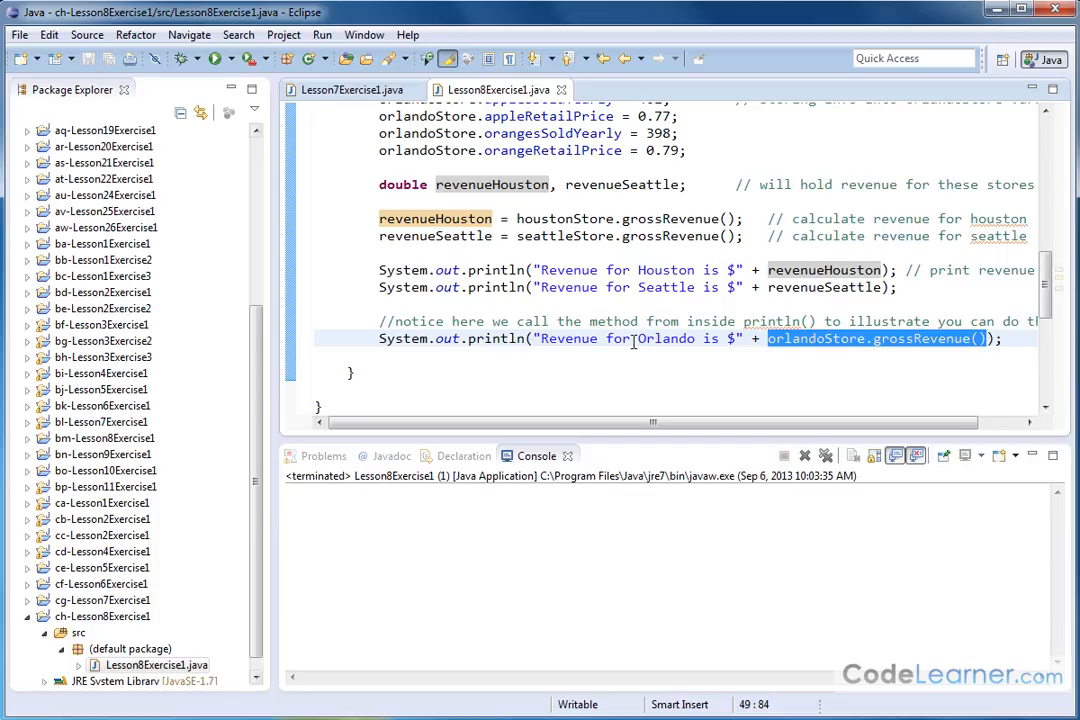
pyautogui.moveTo(896, 344)
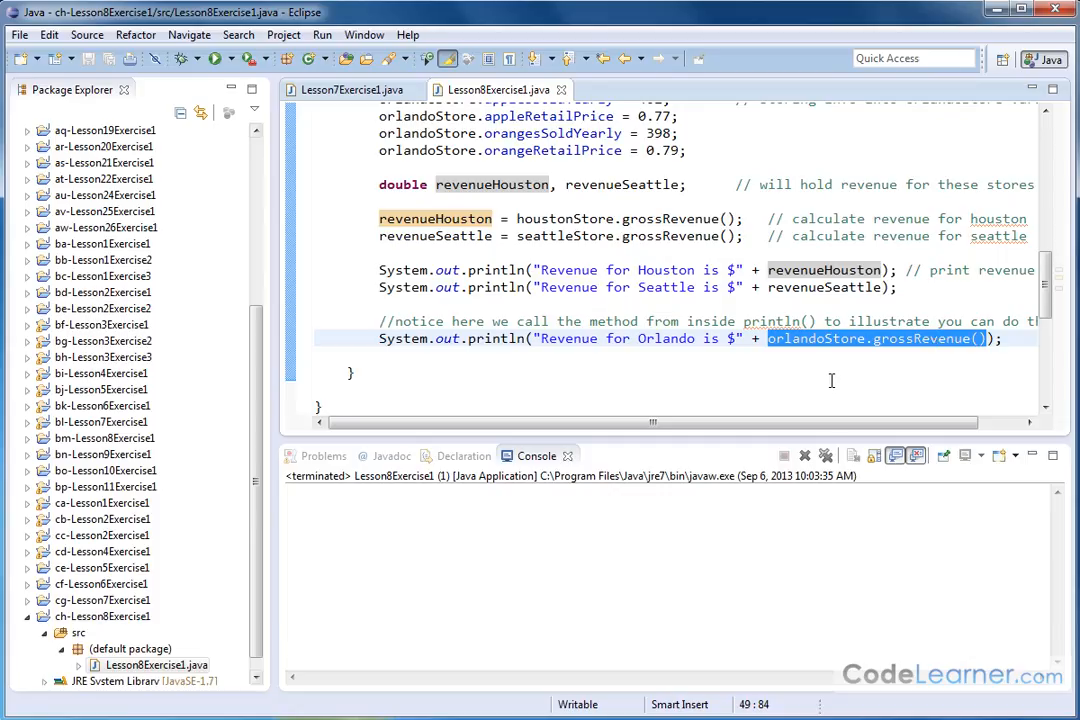
pyautogui.moveTo(822, 370)
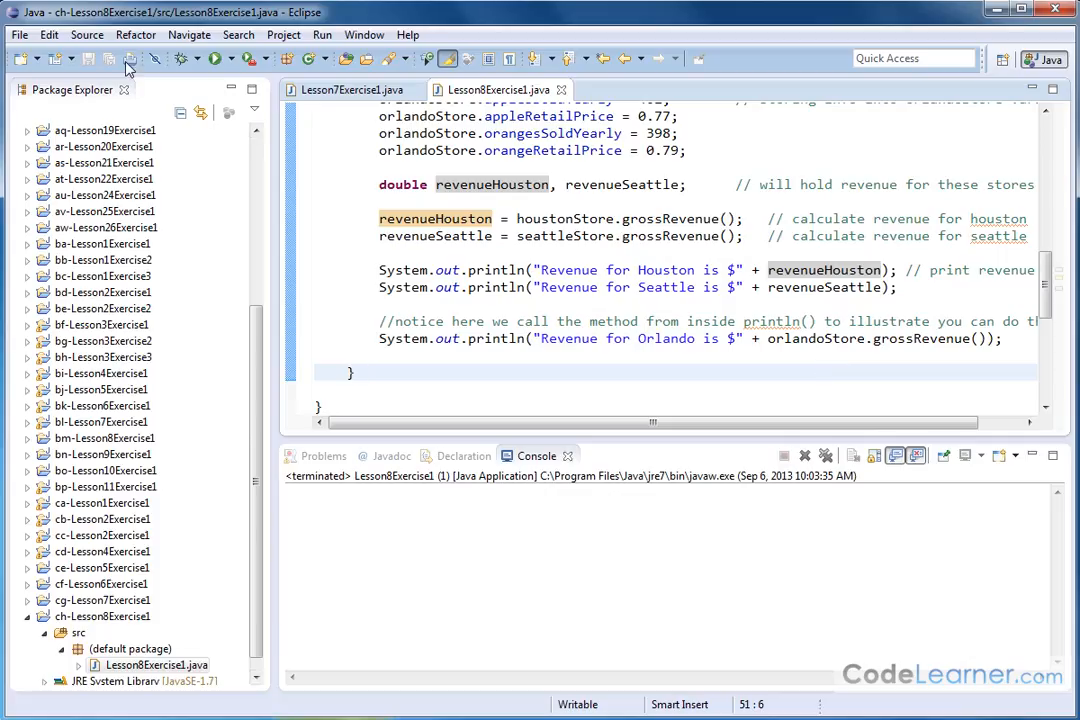
pyautogui.click(216, 58)
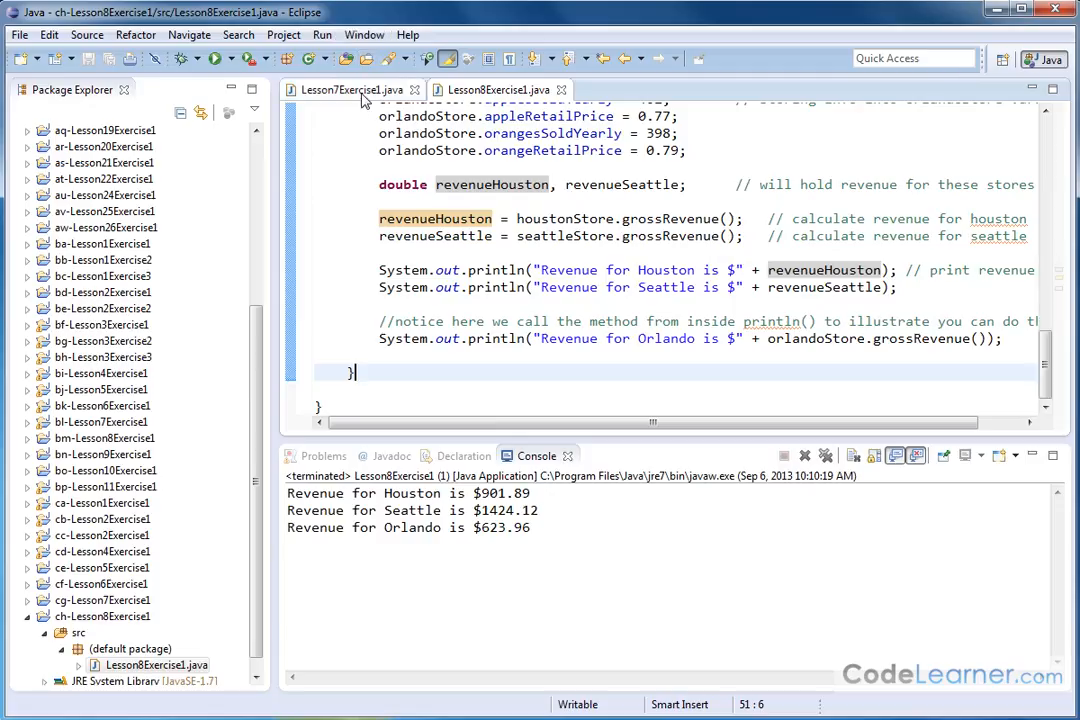
pyautogui.click(350, 88)
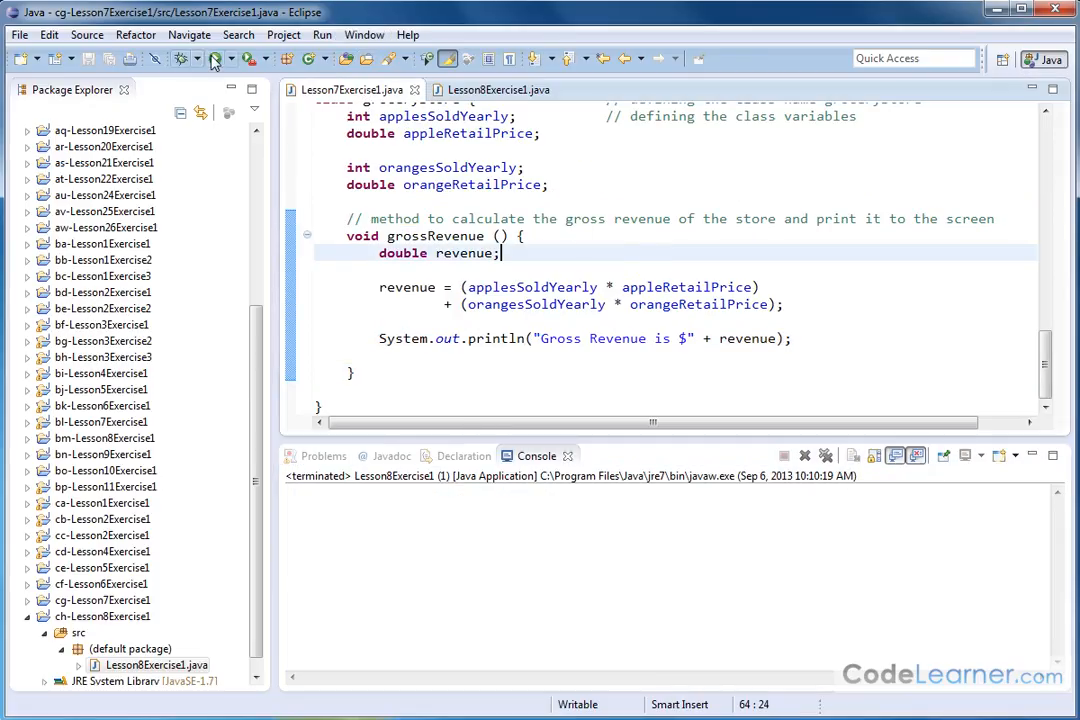
# - Run Lesson7Exercise1 to print the same three revenues, then return to Lesson8Exercise1.java
pyautogui.click(216, 56)
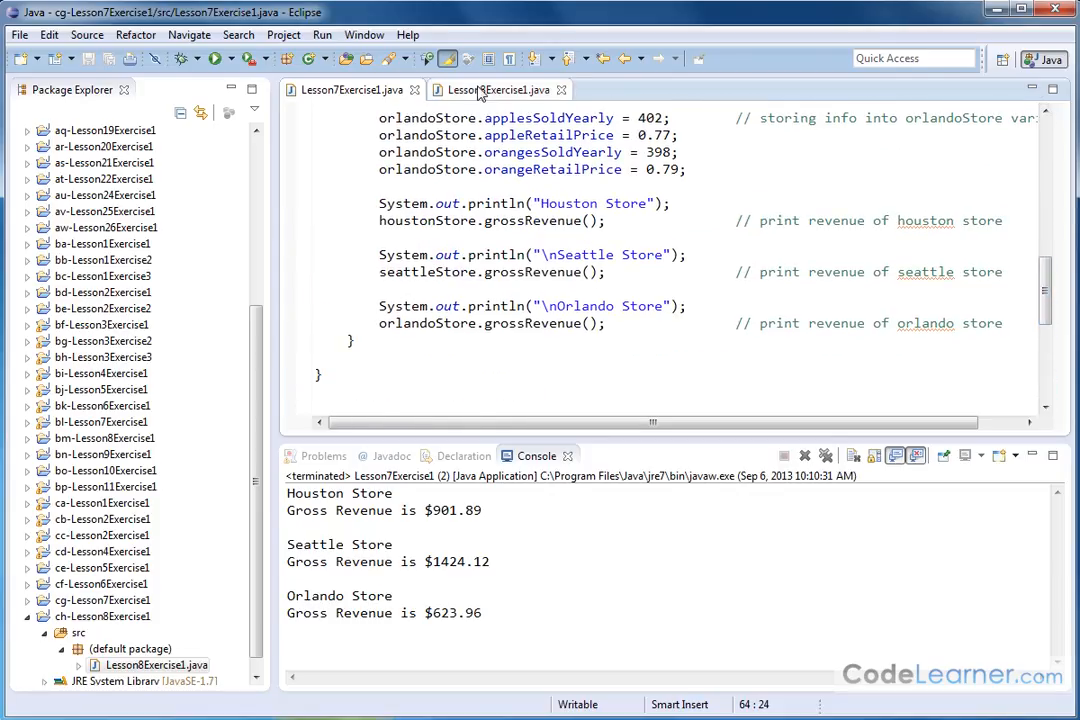
pyautogui.click(496, 88)
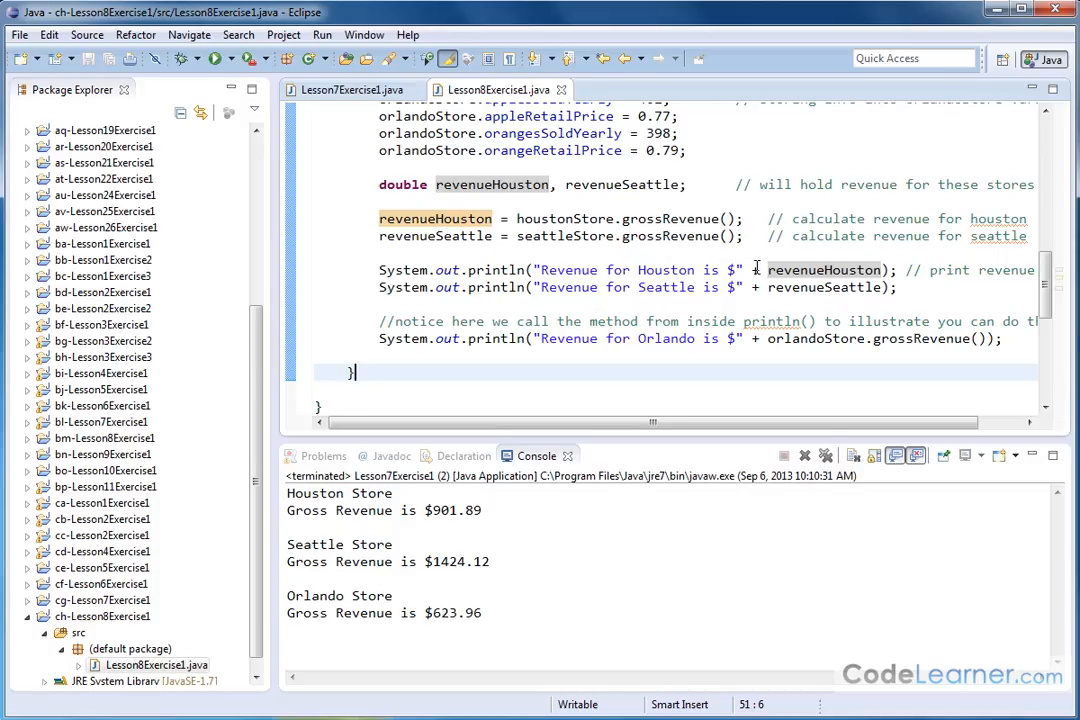
pyautogui.scroll(-3)
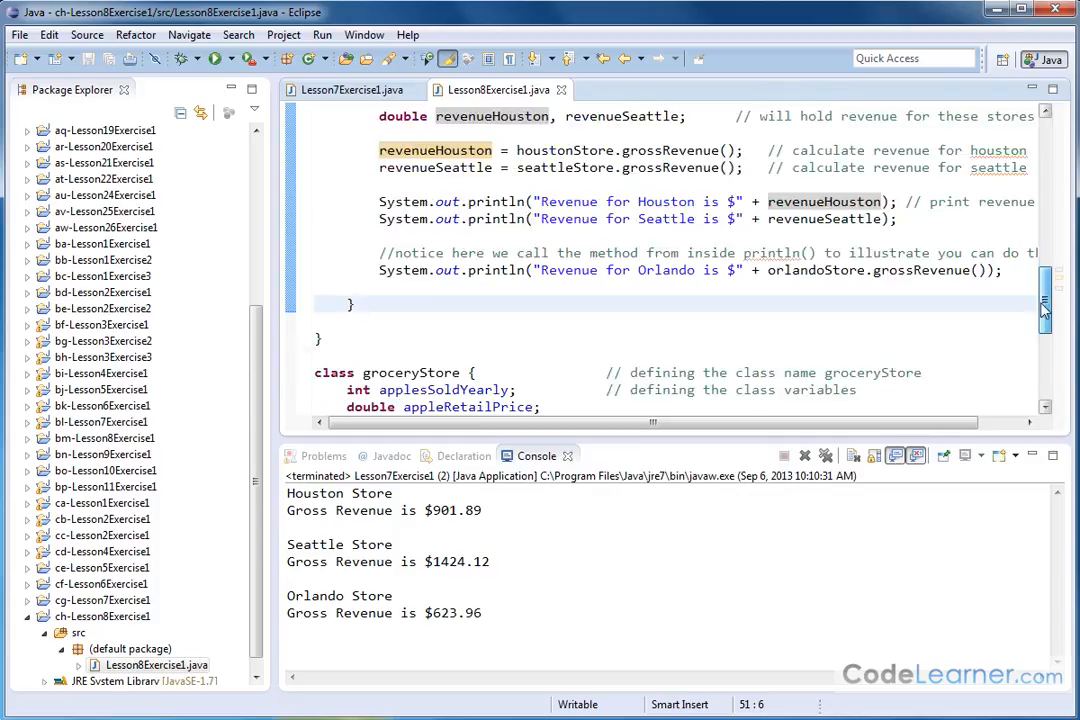
pyautogui.scroll(-3)
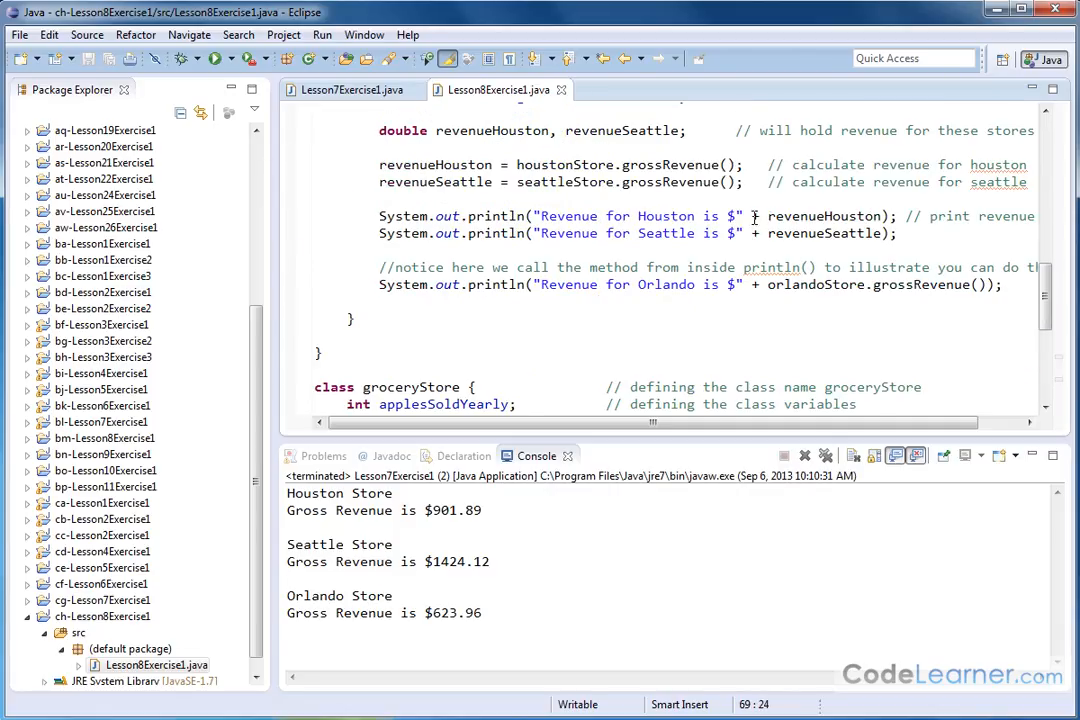
pyautogui.click(756, 216)
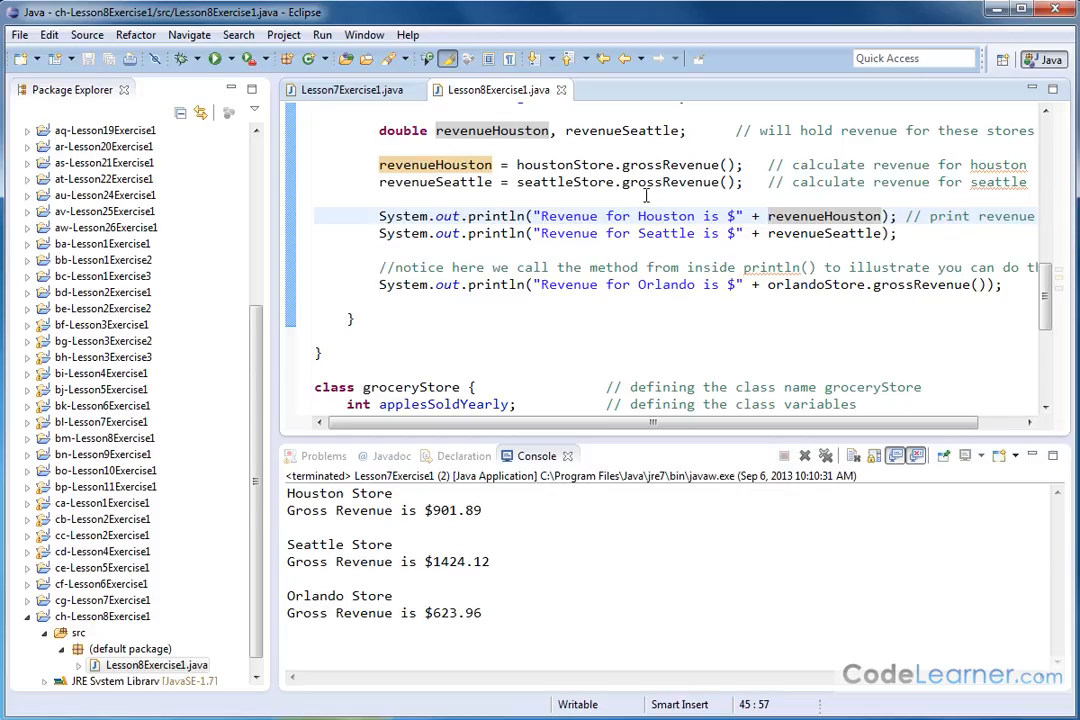
pyautogui.moveTo(670, 200)
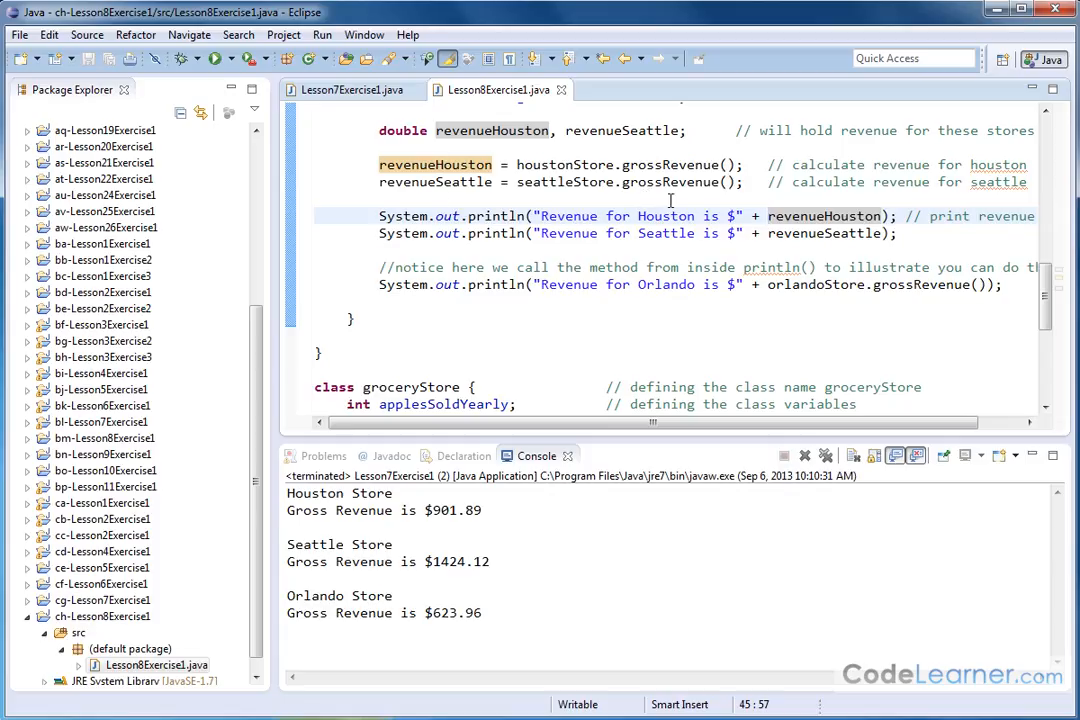
pyautogui.moveTo(678, 272)
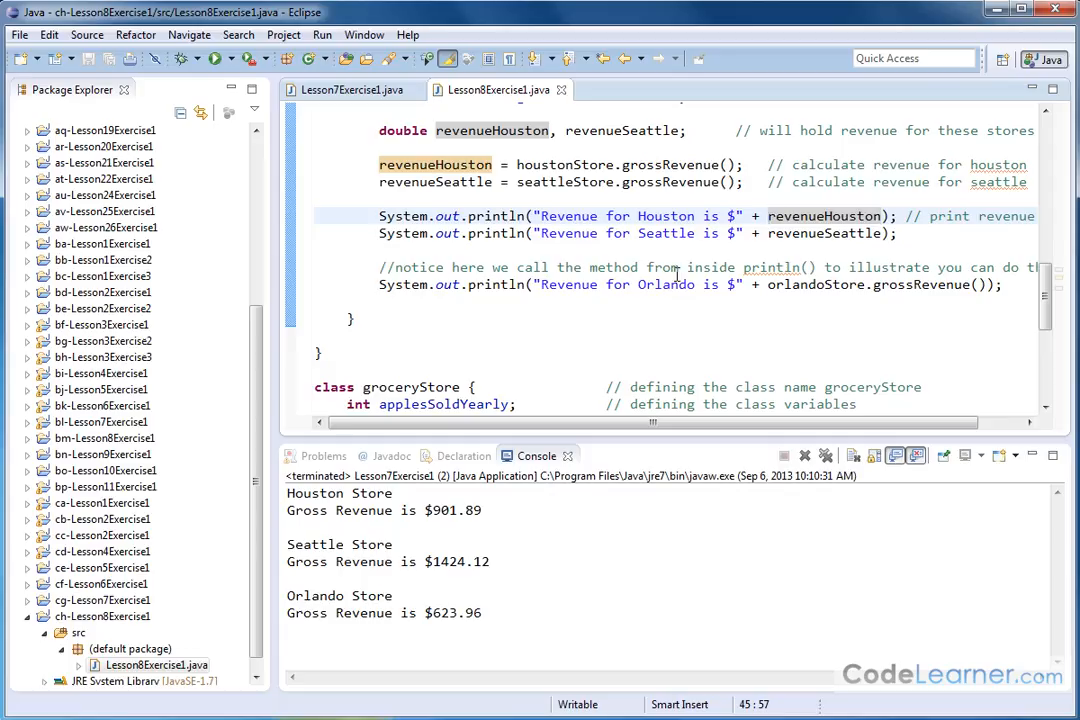